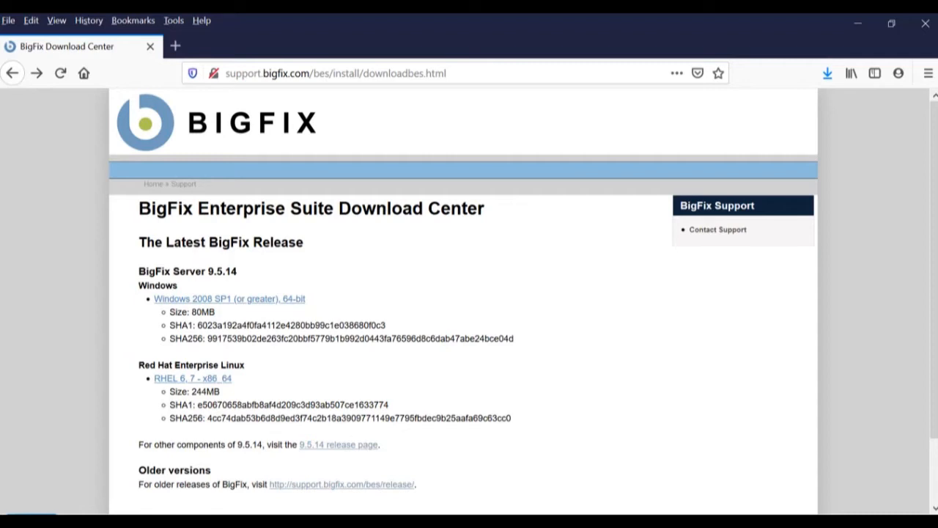
mouse_move(301, 471)
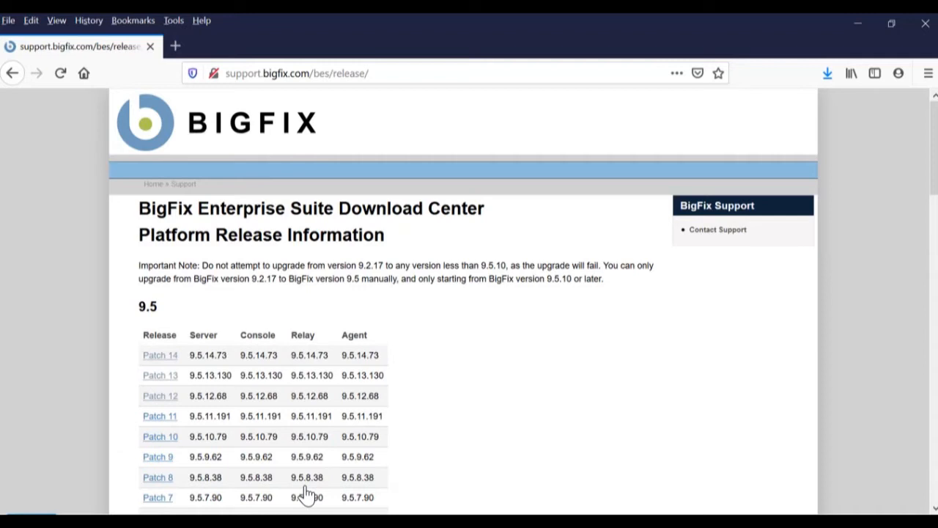
mouse_move(306, 413)
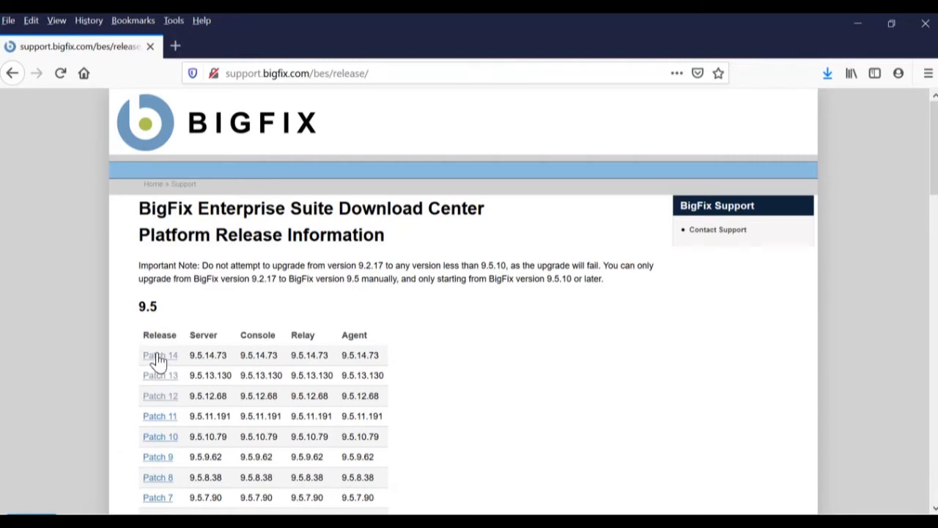
- Save the Windows installation generator BigFix-BES-9.5.14.73.exe from the Patch 14 release page
click(158, 356)
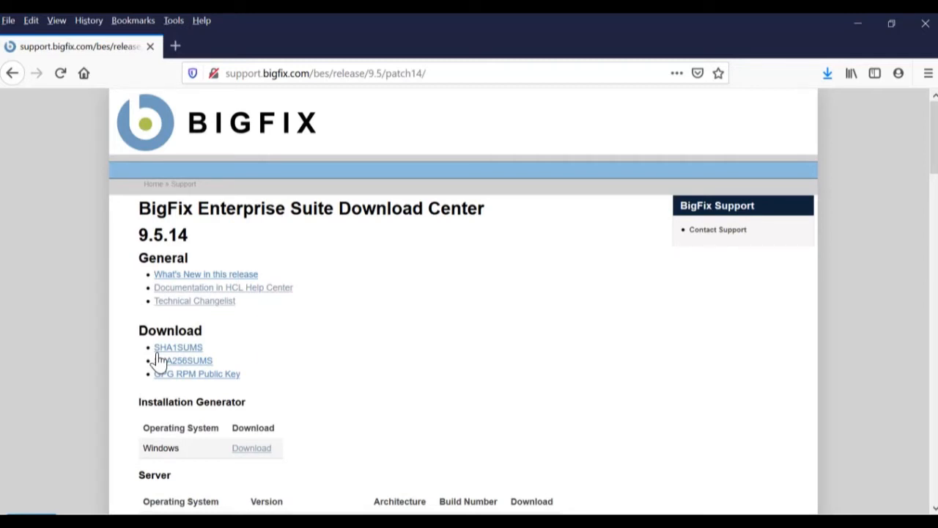
mouse_move(258, 460)
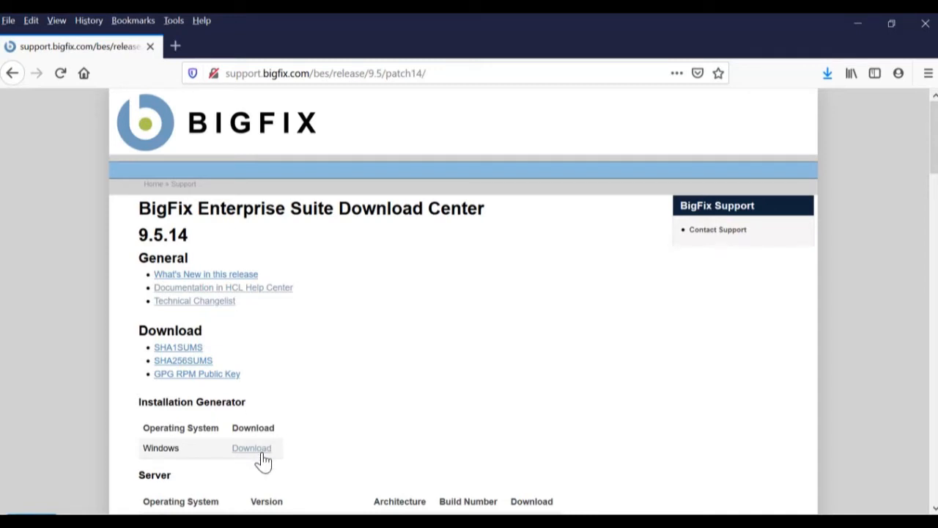
mouse_move(264, 456)
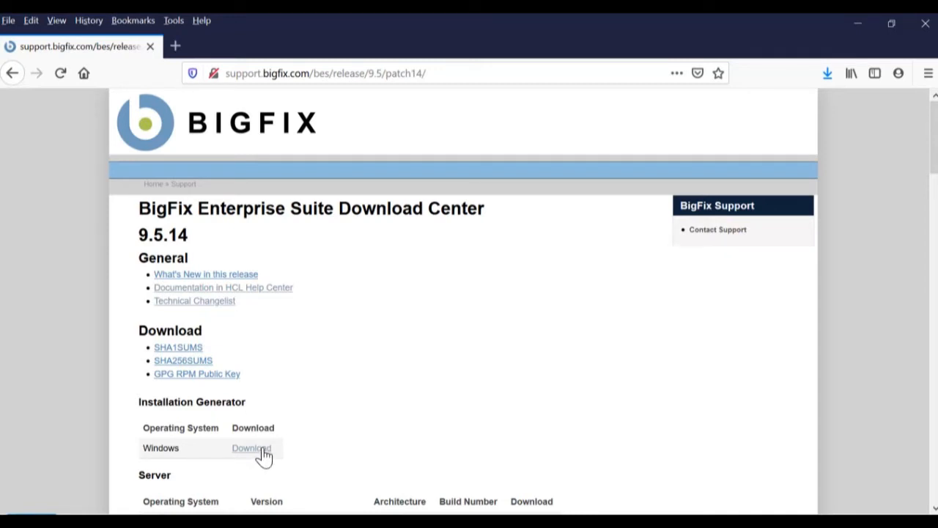
click(251, 448)
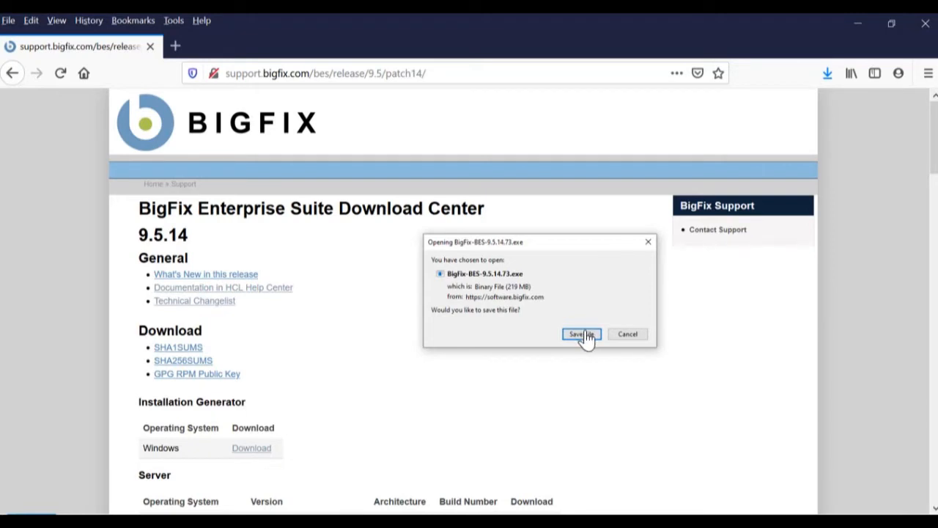
click(582, 334)
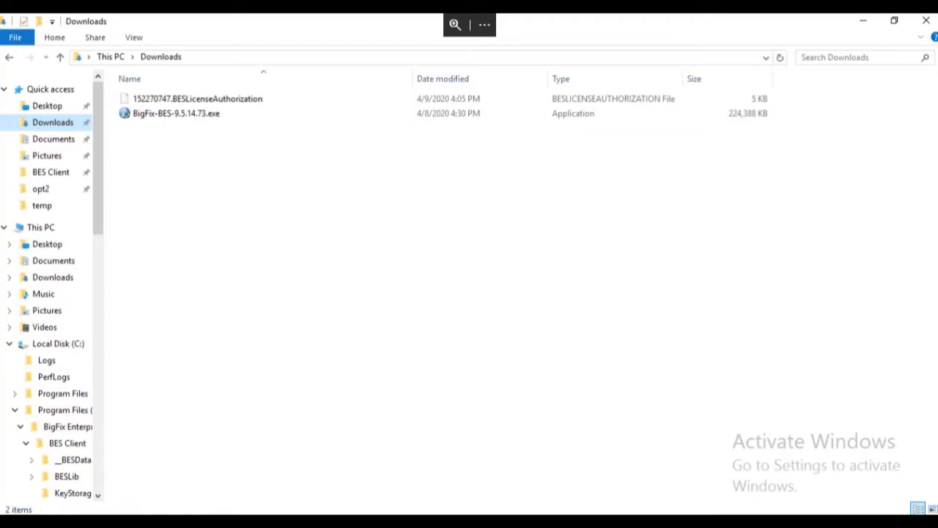
- Launch BigFix-BES-9.5.14.73.exe from Downloads and allow it through User Account Control
click(198, 98)
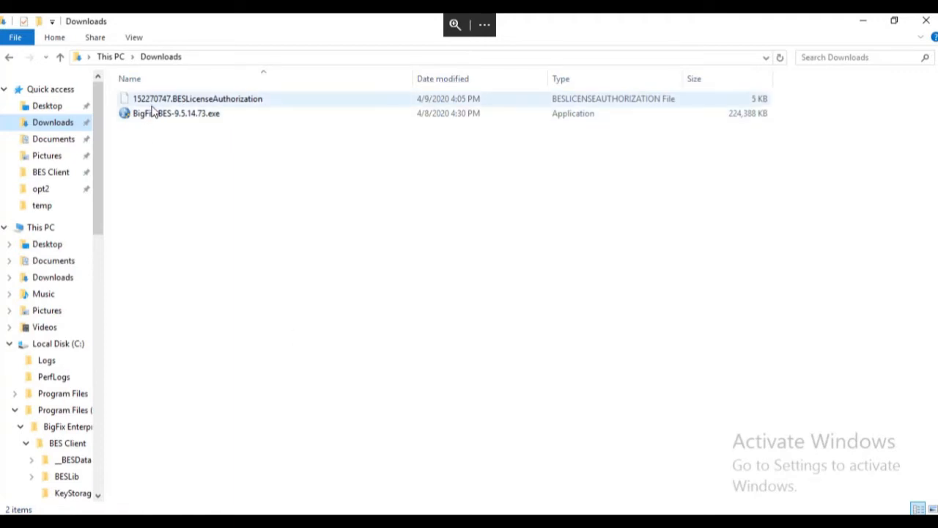
double_click(176, 113)
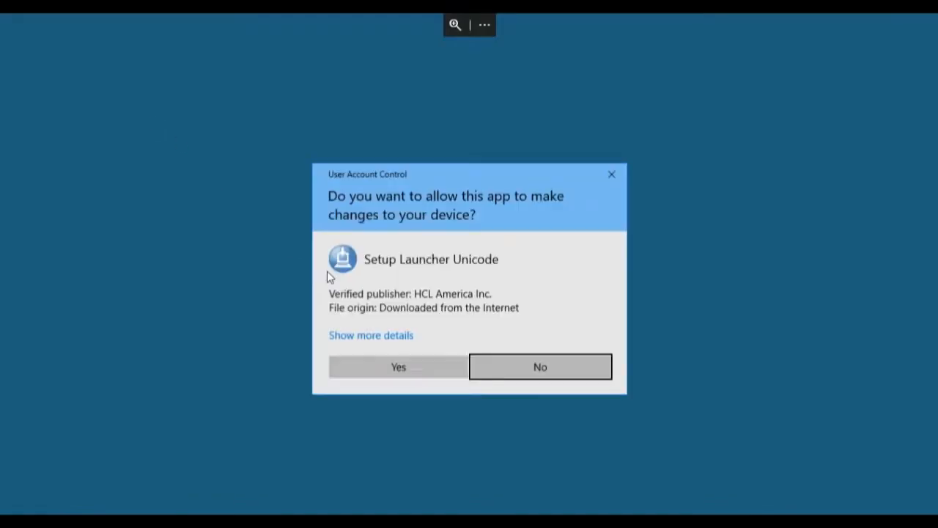
mouse_move(412, 366)
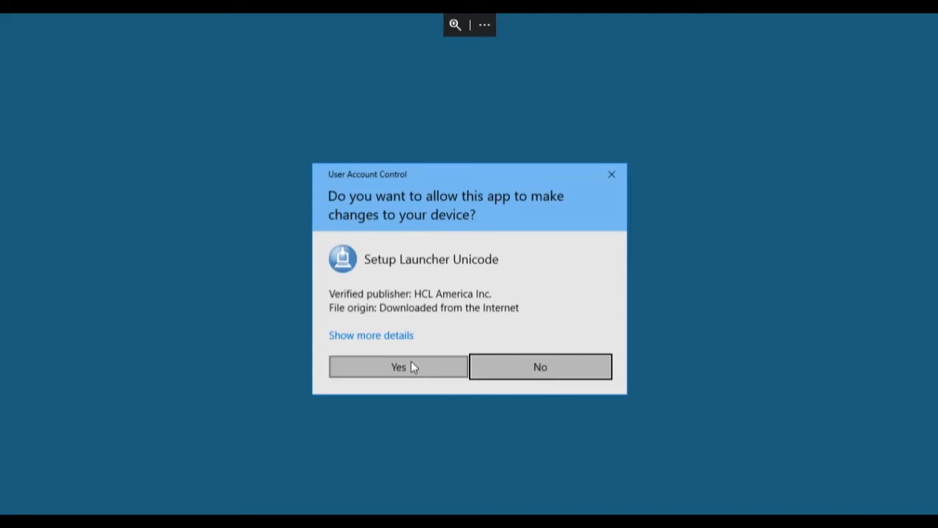
click(398, 367)
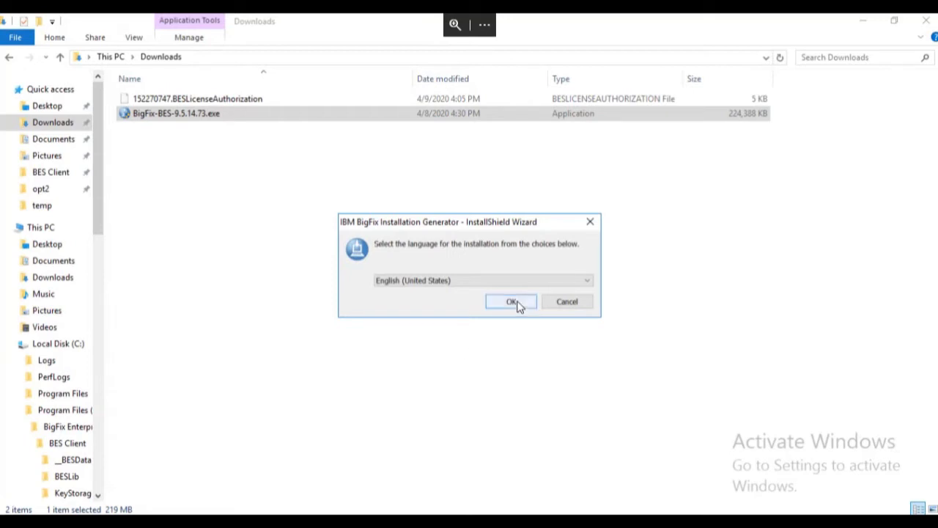
- Confirm English, pass the welcome page and choose a Production installation
click(511, 302)
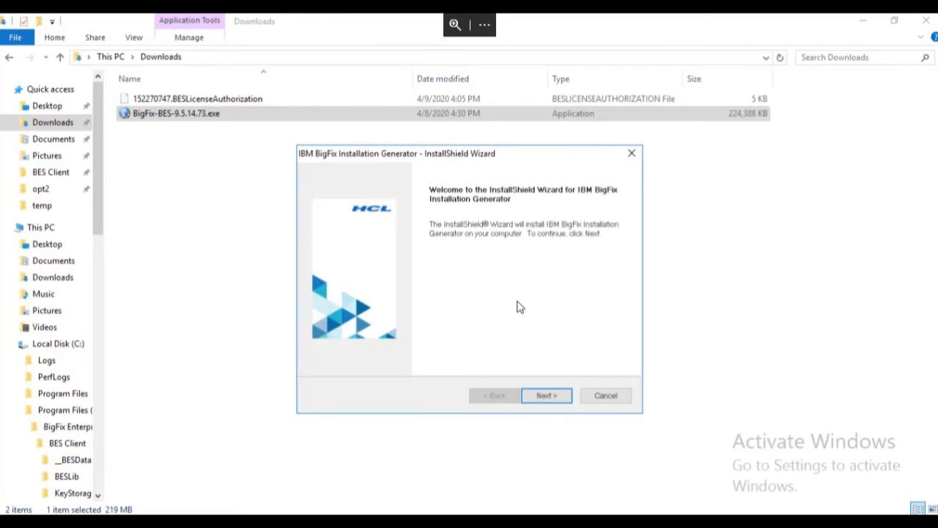
mouse_move(545, 348)
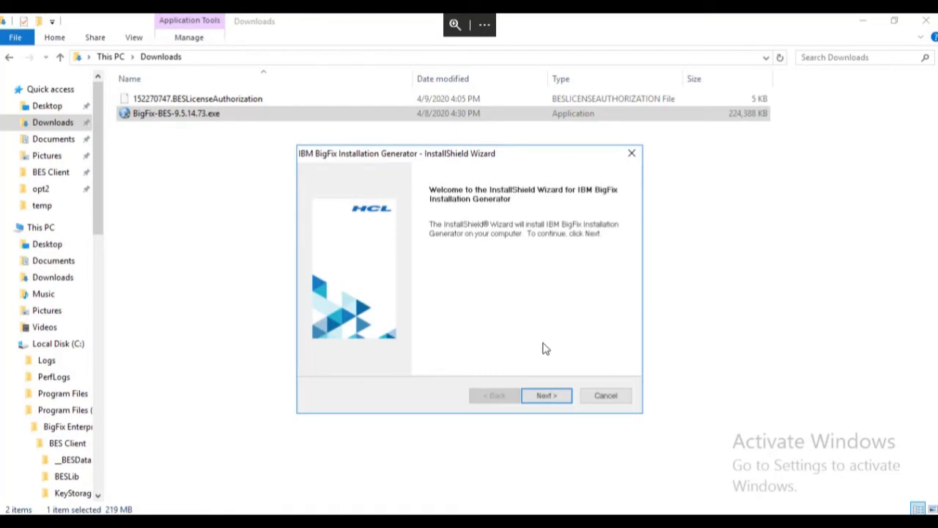
click(545, 396)
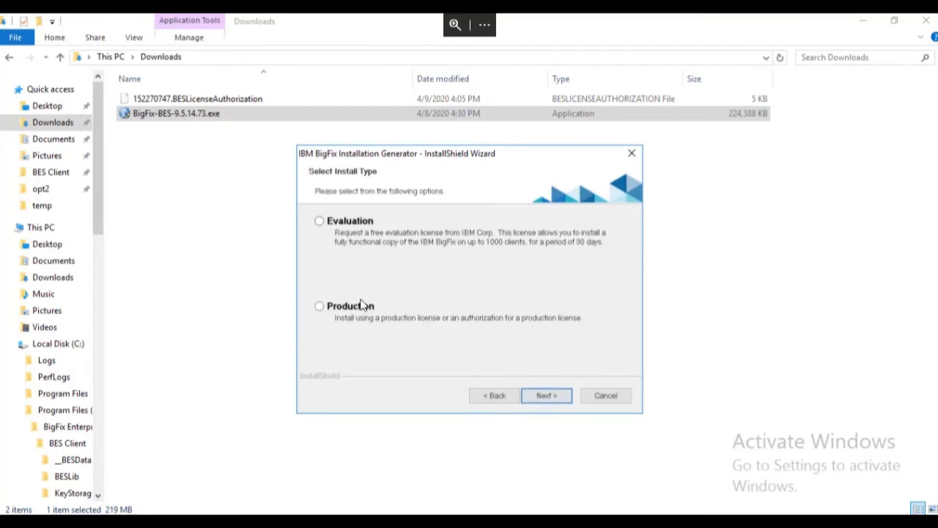
click(320, 306)
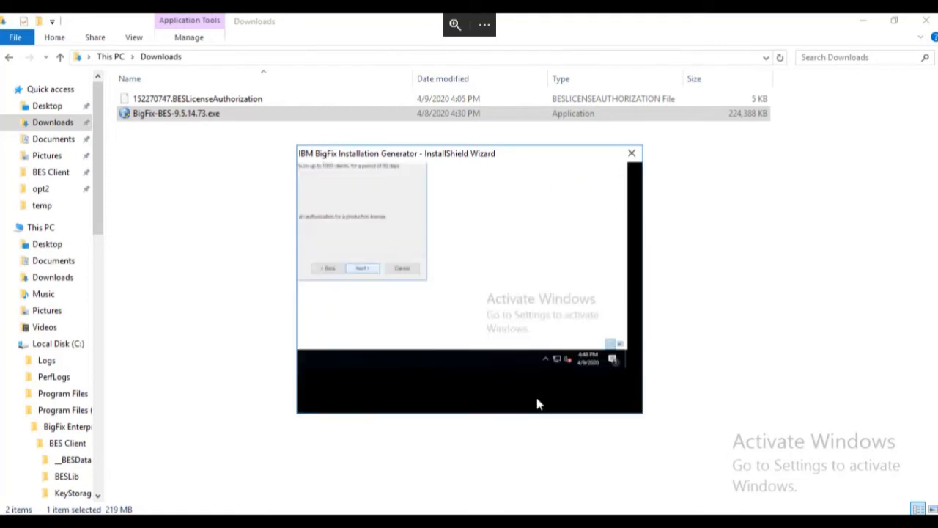
click(364, 267)
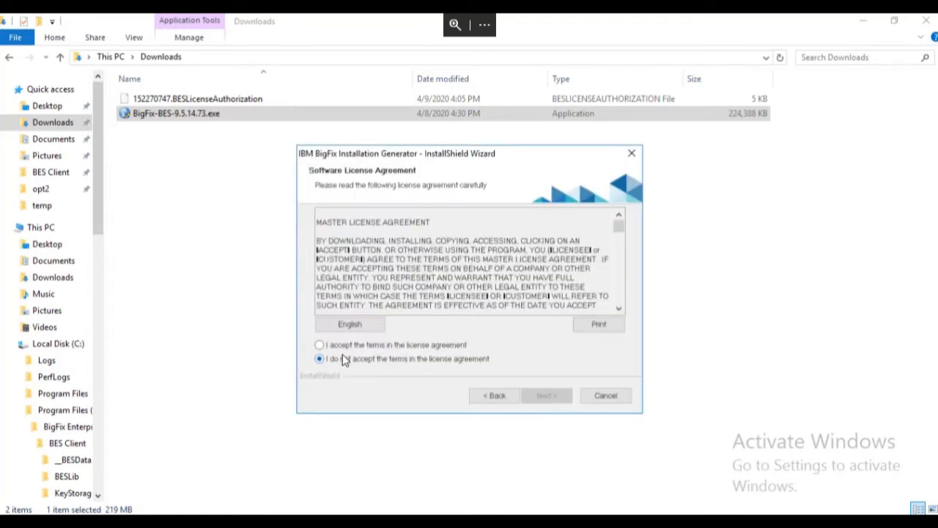
- Accept the license agreement terms and continue to the Setup Type screen
click(320, 344)
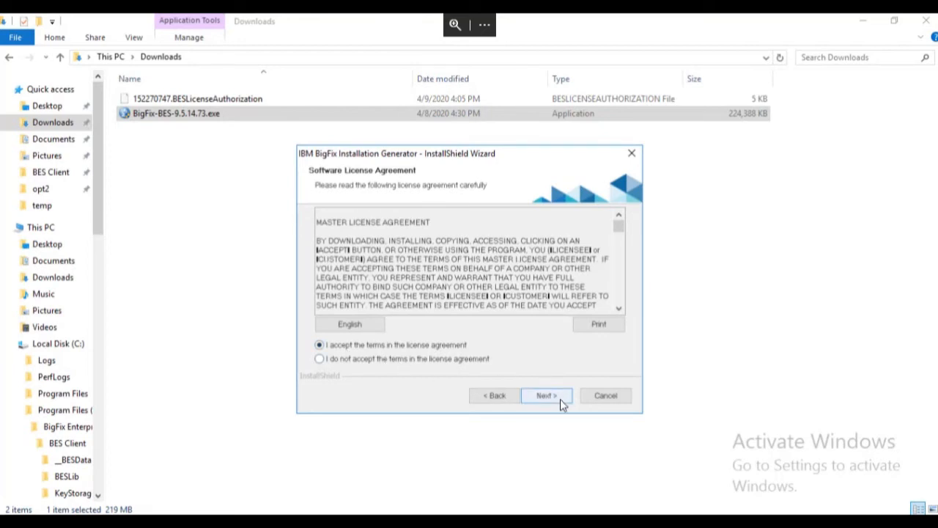
click(545, 396)
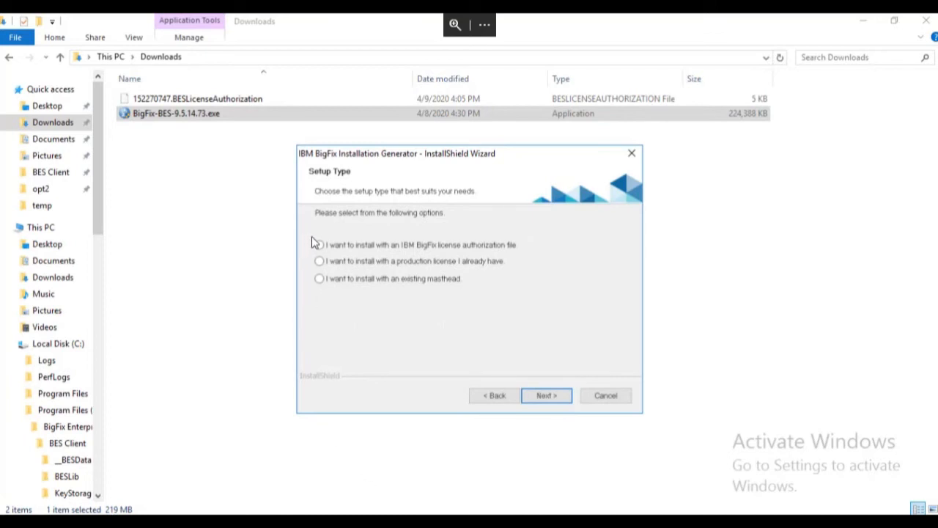
- Start the license request with the 152270747.BESLicenseAuthorization file from Downloads
click(320, 244)
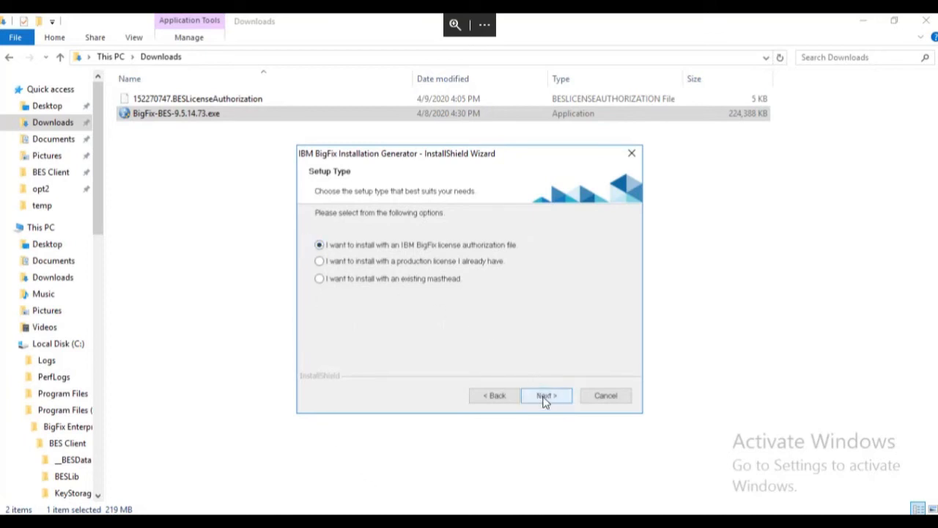
click(545, 396)
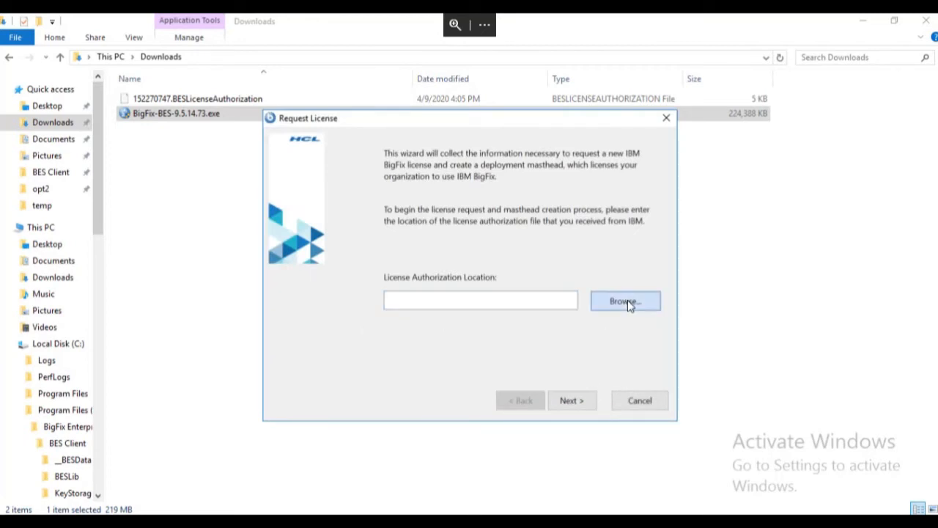
click(624, 300)
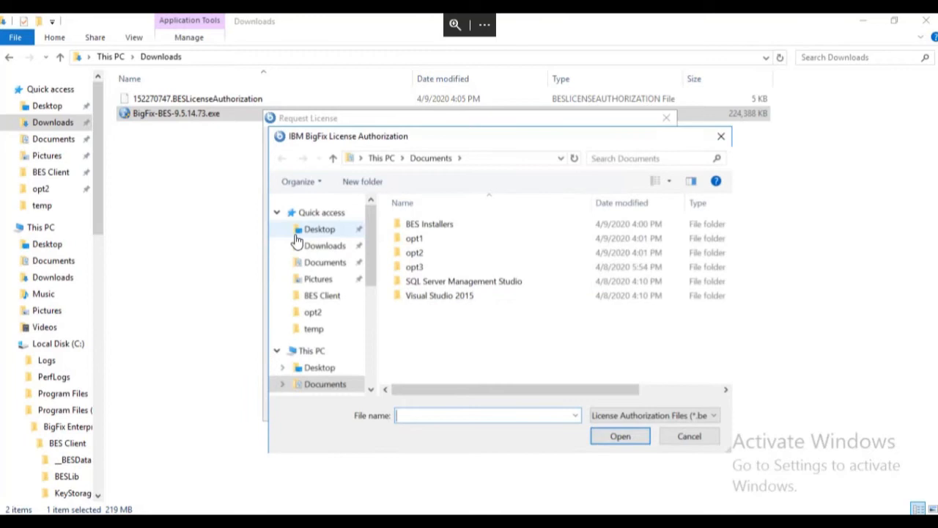
click(325, 246)
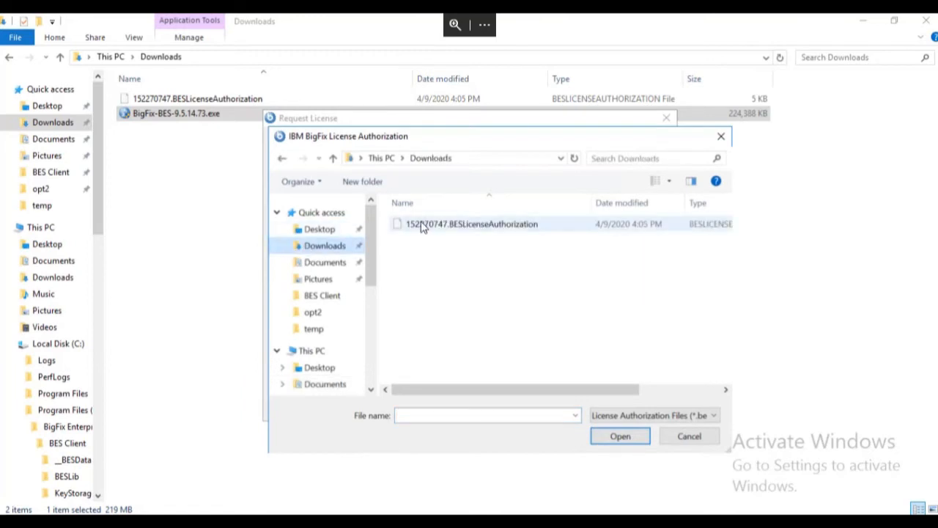
click(689, 436)
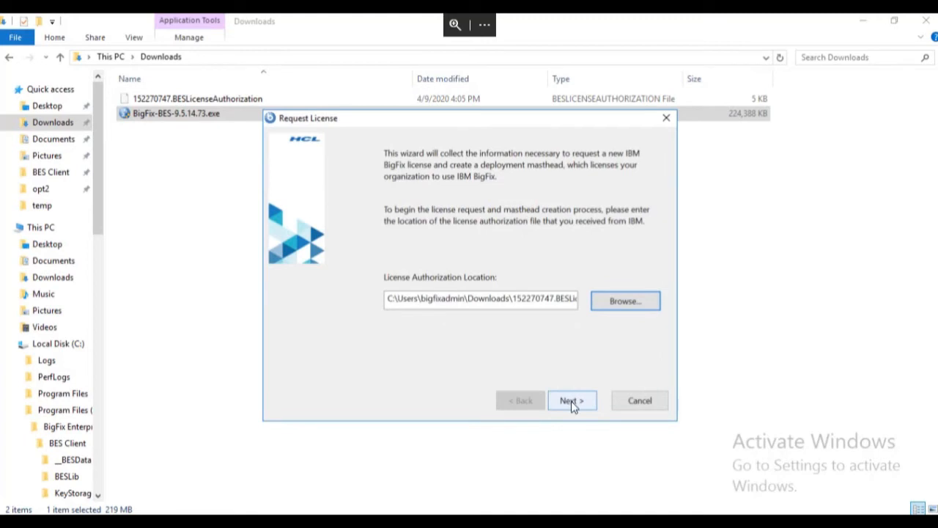
click(571, 399)
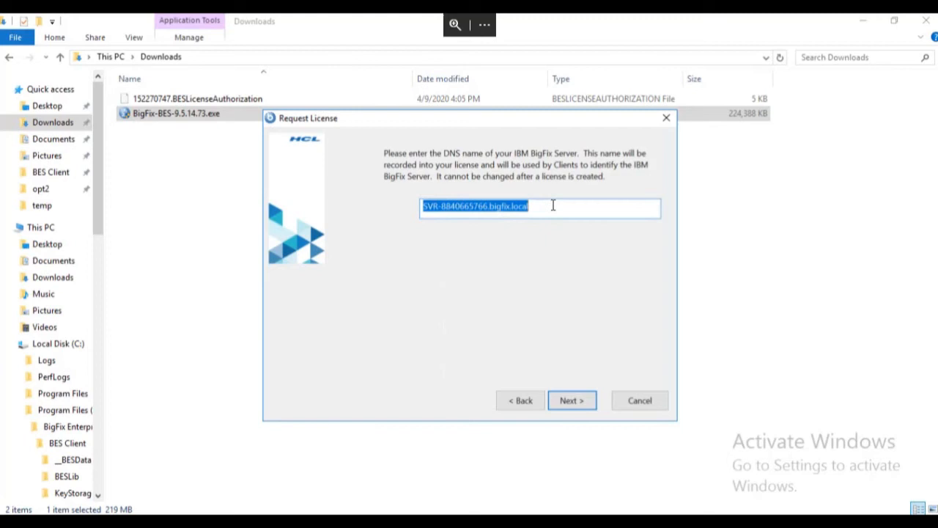
- Set the BigFix server DNS name to bigfixserver and continue
text(b)
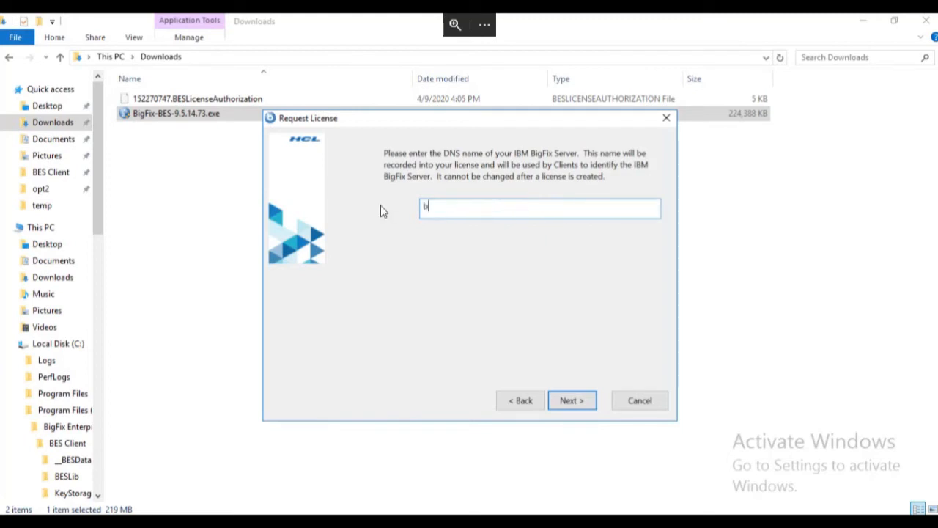
text(igfixserver)
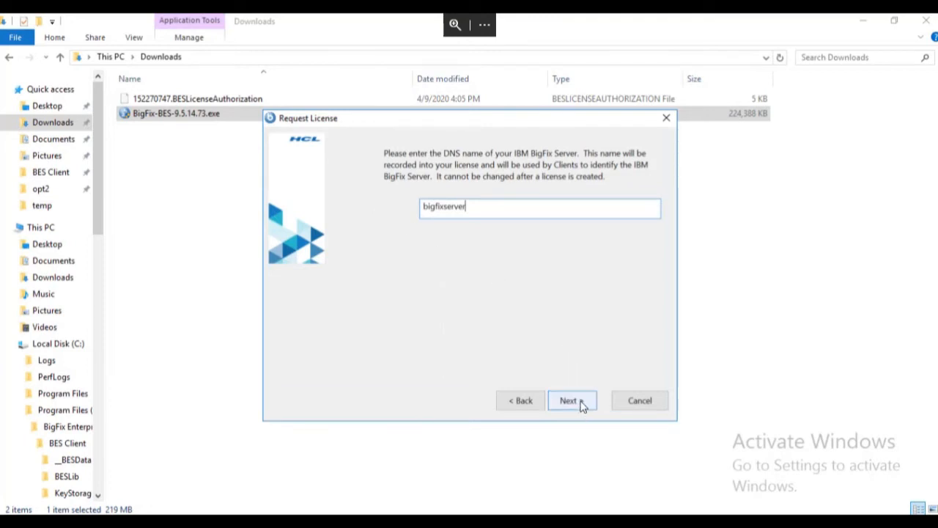
click(571, 400)
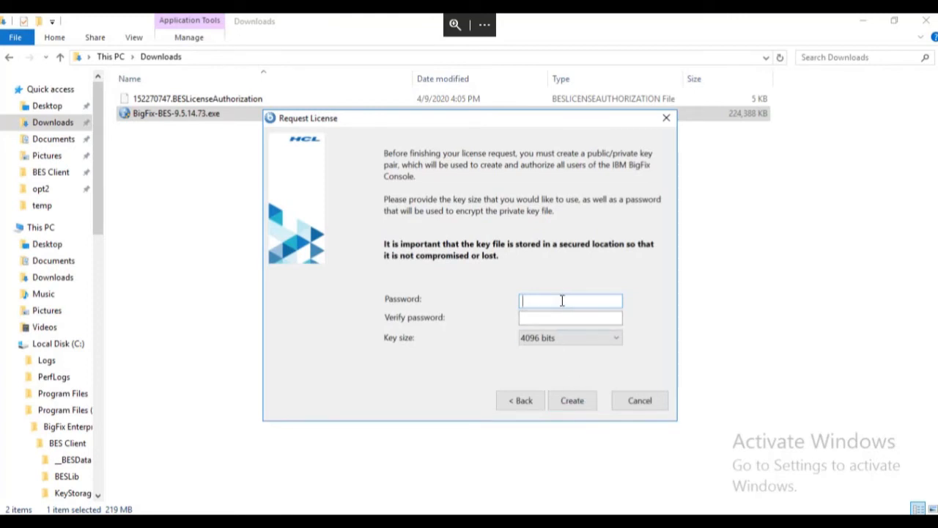
- Enter matching passwords and create the 4096-bit public/private key pair
text(••)
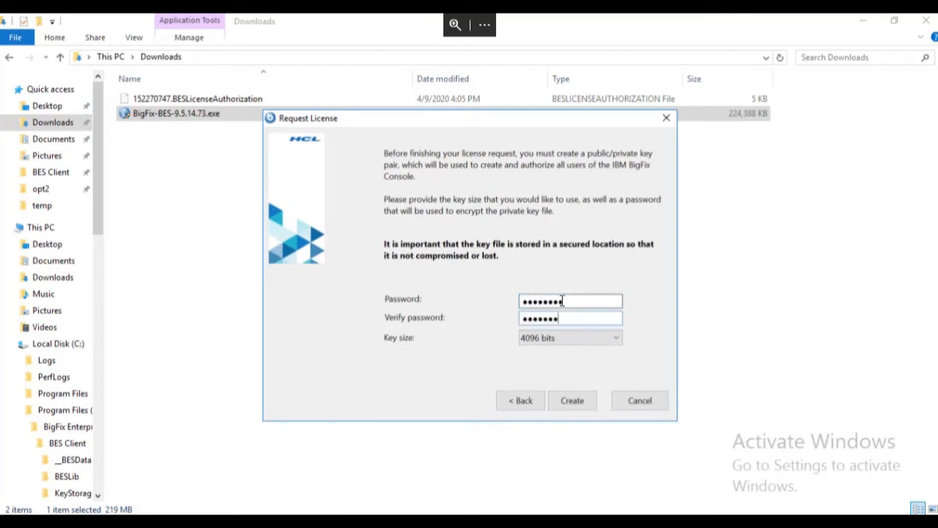
text(•)
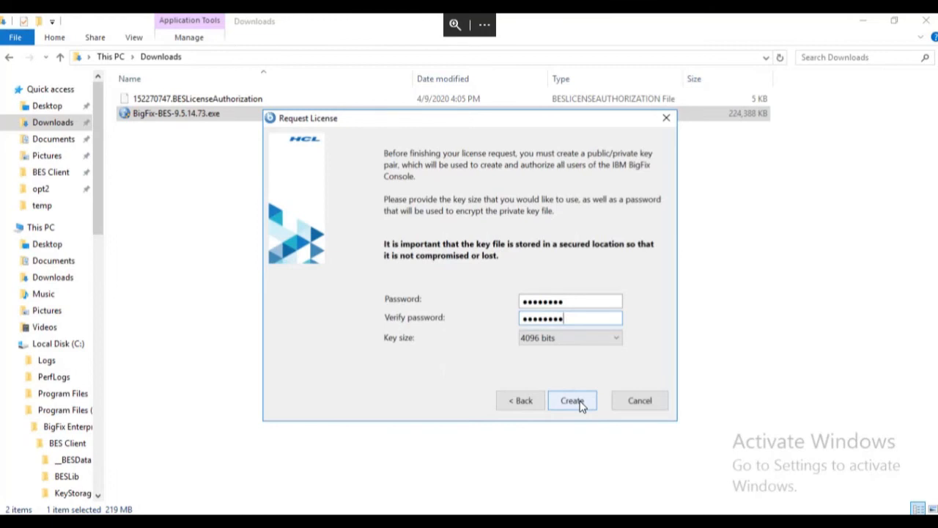
click(571, 400)
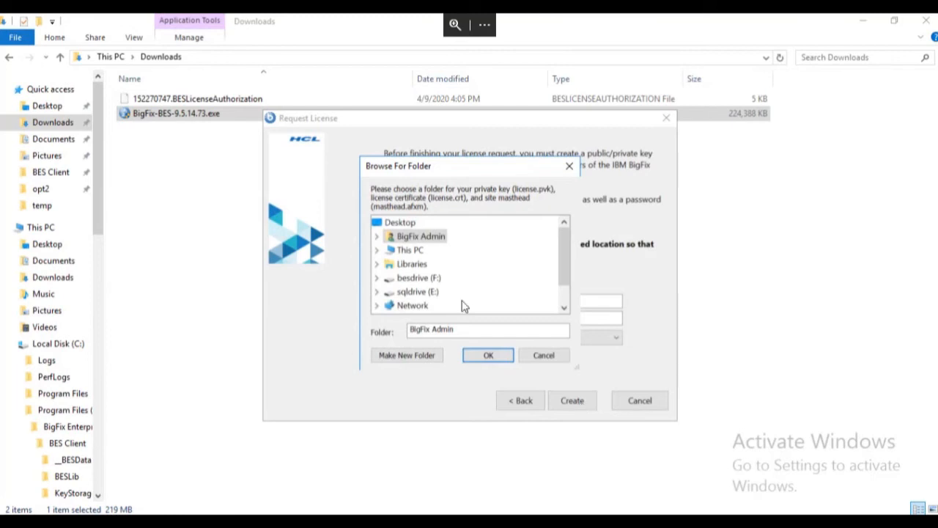
mouse_move(381, 279)
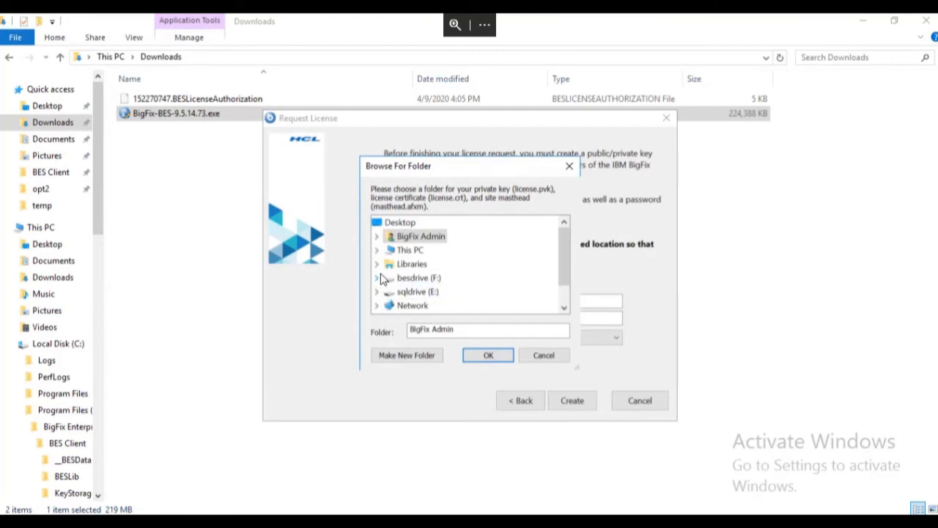
- Save the private key, license and masthead to the temp folder on besdrive (F:)
click(378, 279)
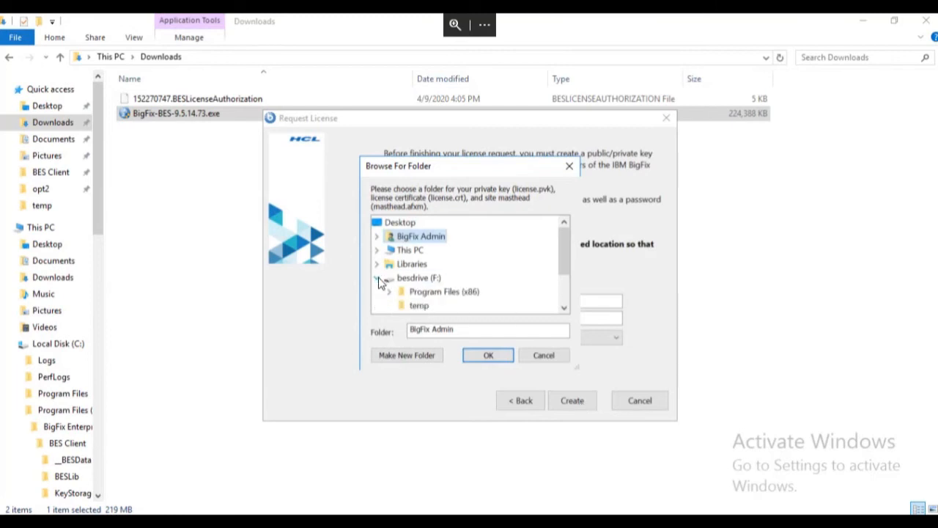
click(418, 305)
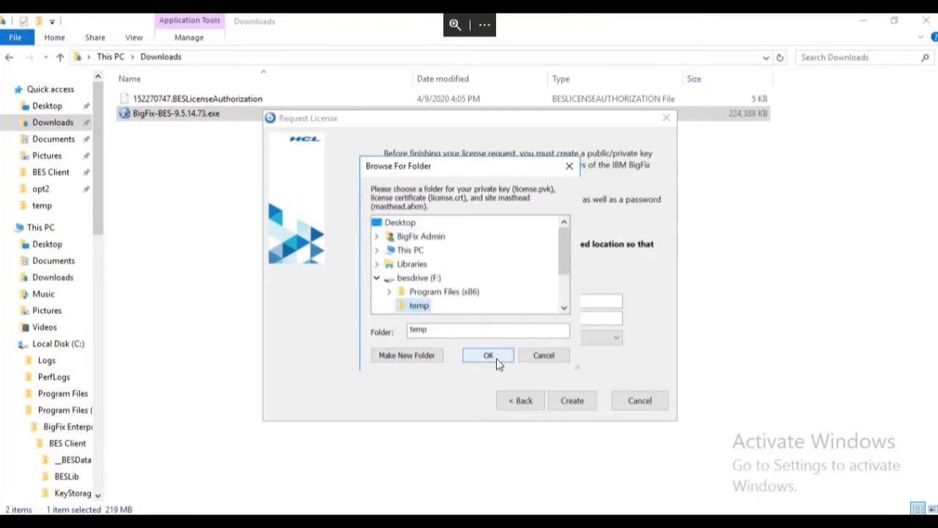
click(486, 355)
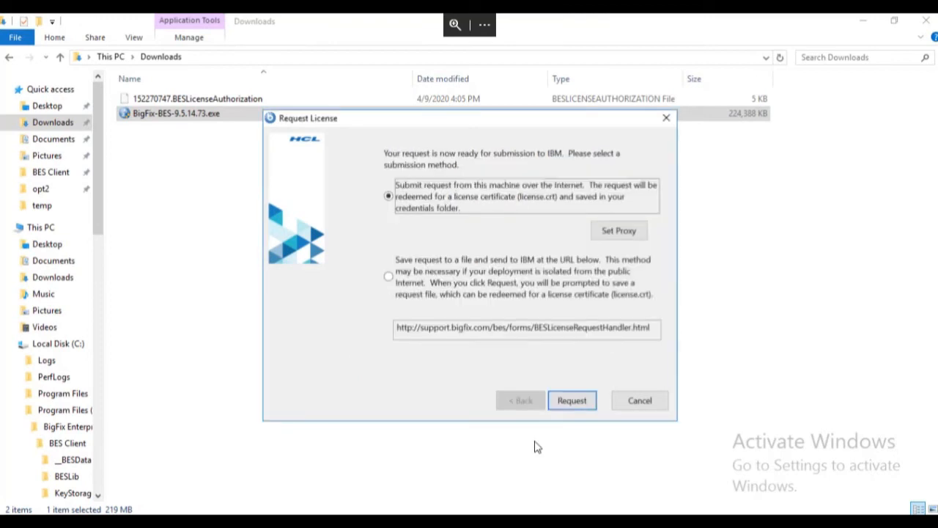
mouse_move(566, 437)
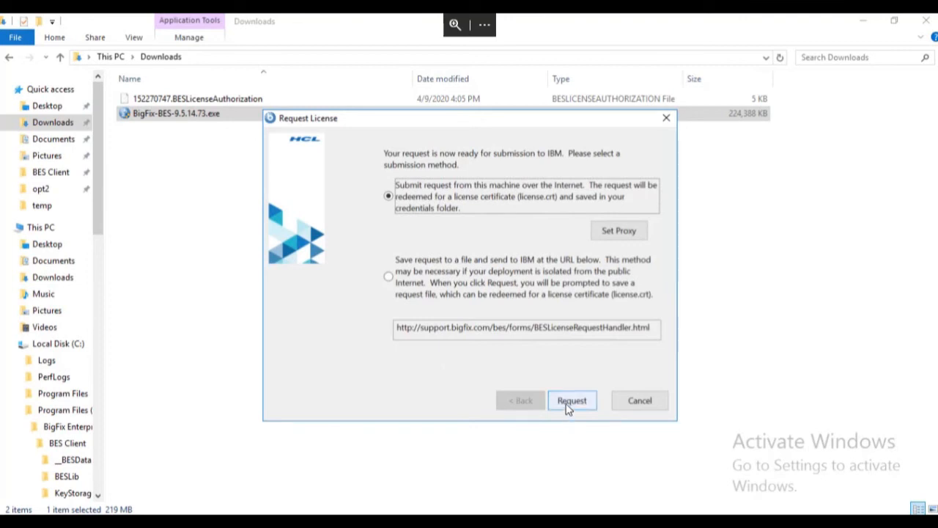
- Submit the license request to IBM from this machine over the Internet
click(572, 400)
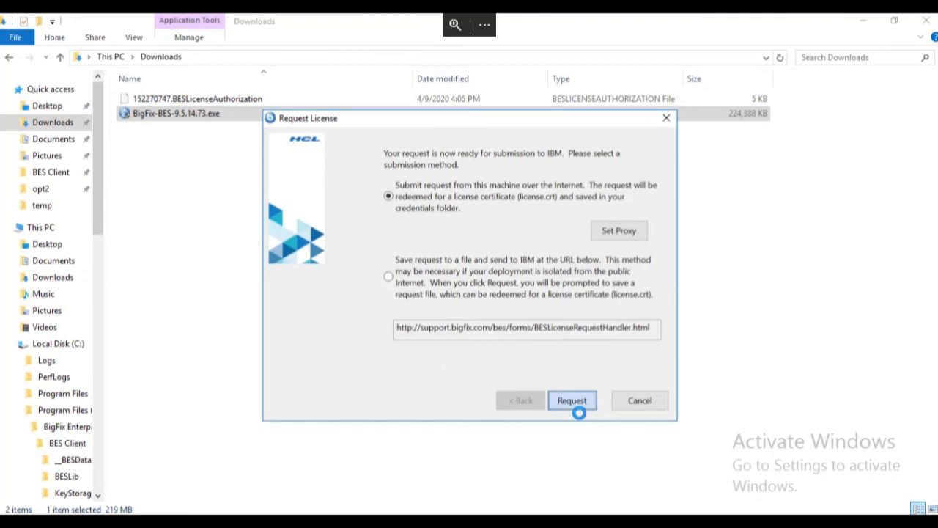
click(572, 401)
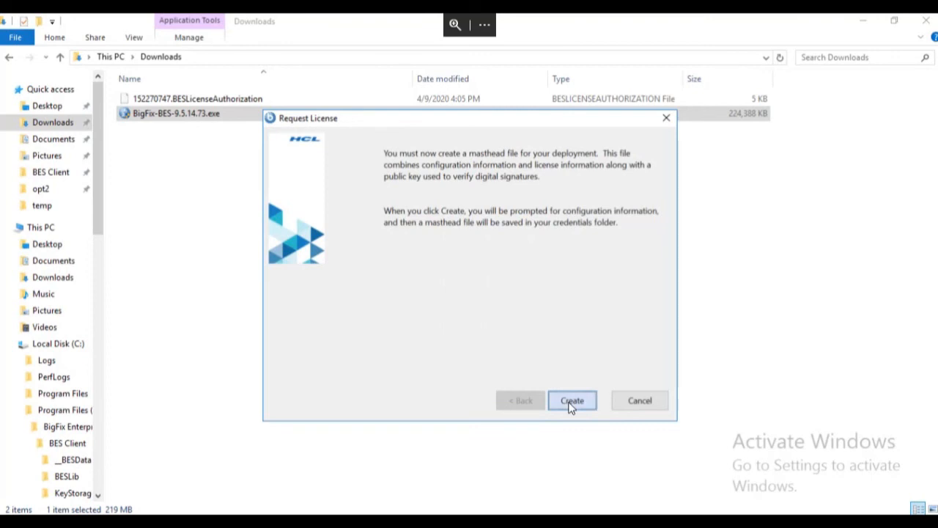
- Create the deployment masthead file
click(571, 400)
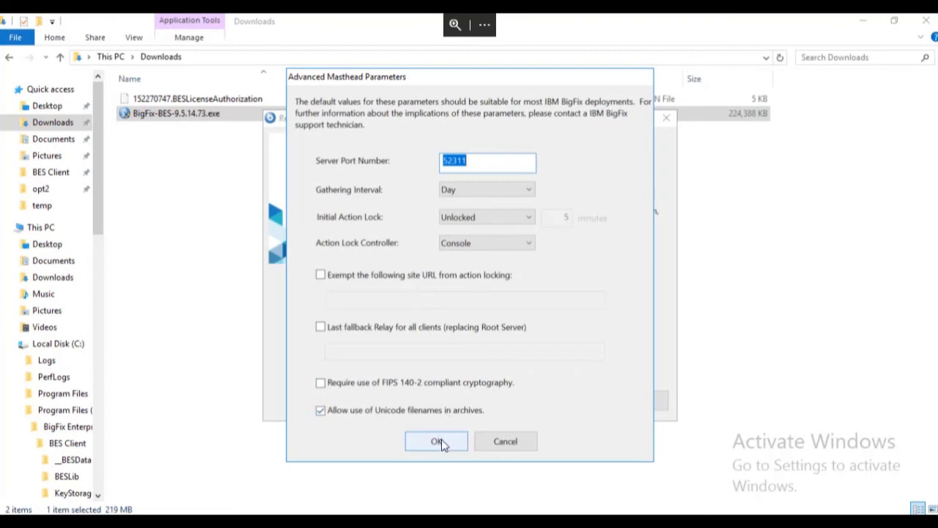
- Accept the default advanced masthead parameters: server port 52311 and a daily gathering interval
click(437, 442)
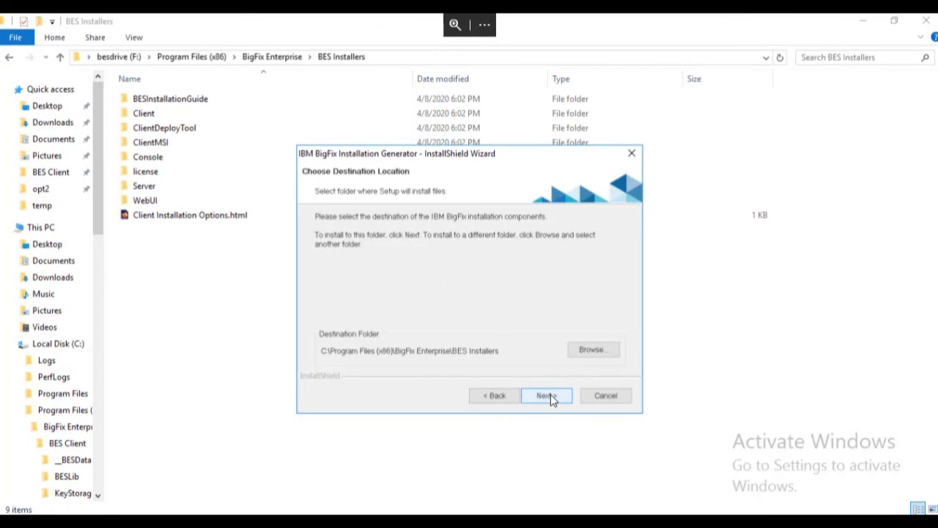
- Keep the BES Installers destination, finish the wizard and launch the IBM BigFix Installation Guide
click(547, 396)
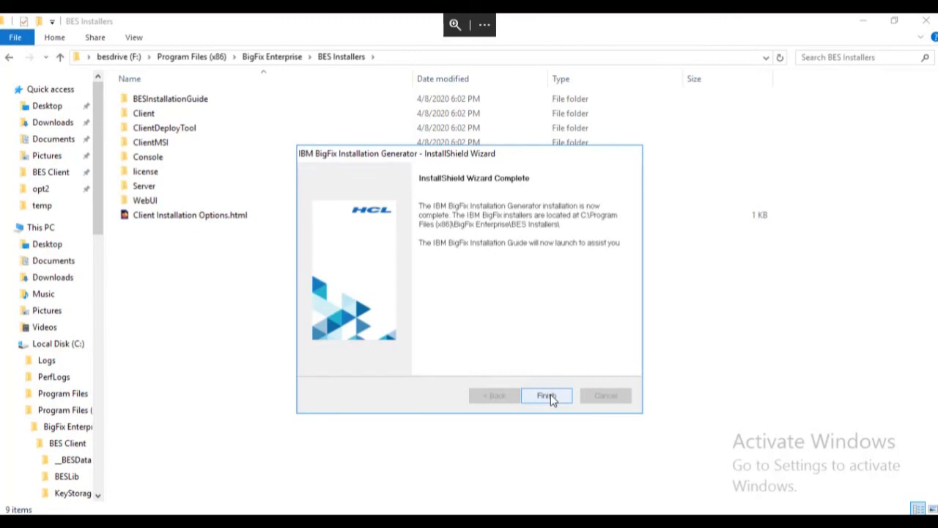
click(546, 395)
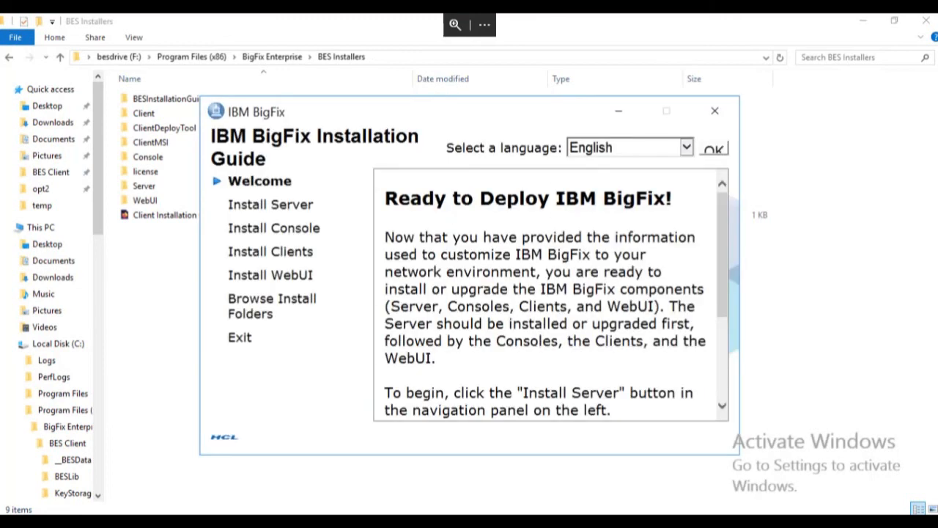